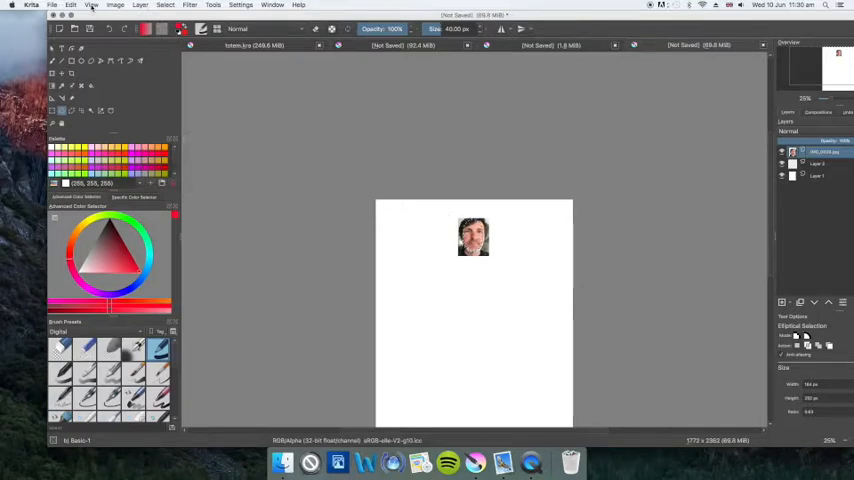
Copy the face photo and paste it as a new layer above the original.
click(71, 6)
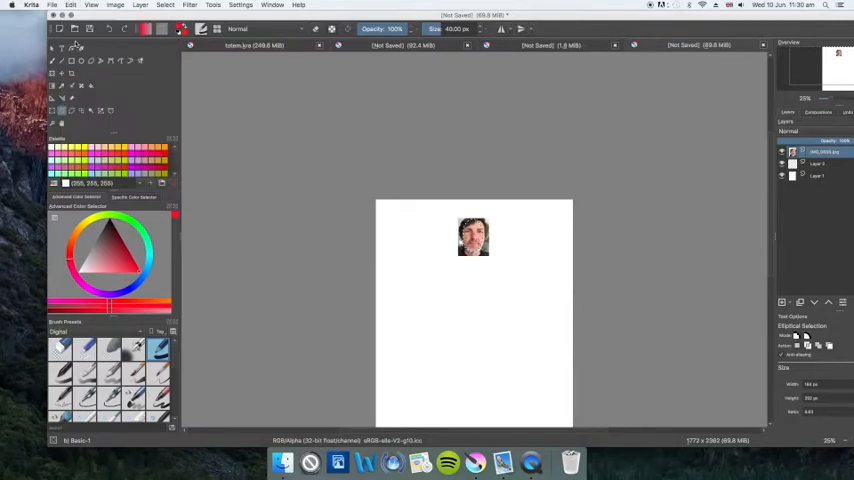
click(70, 5)
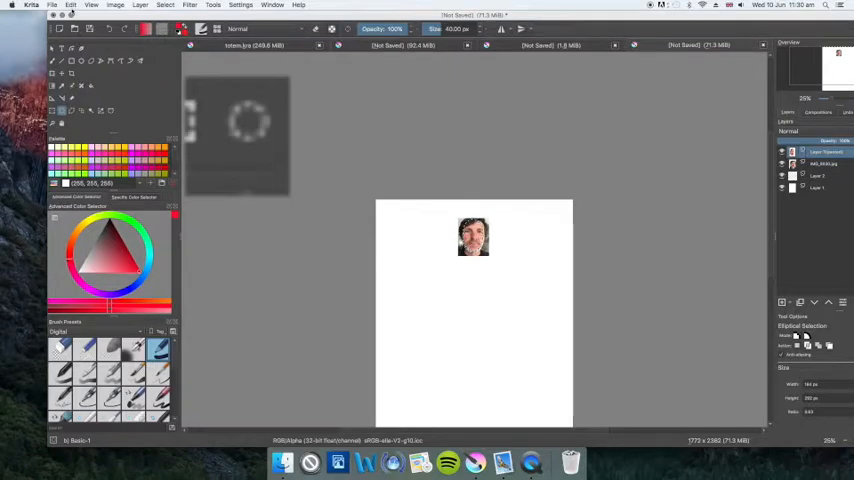
Paste two more copies of the face photo, each as its own layer.
click(70, 5)
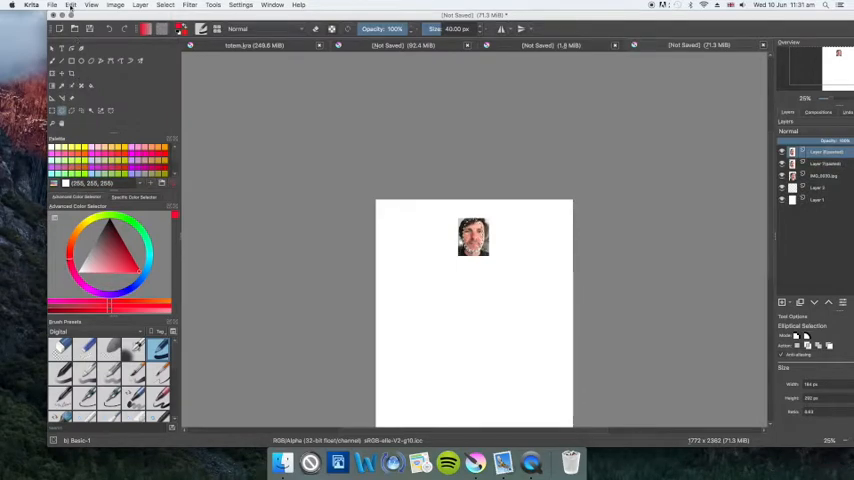
click(69, 6)
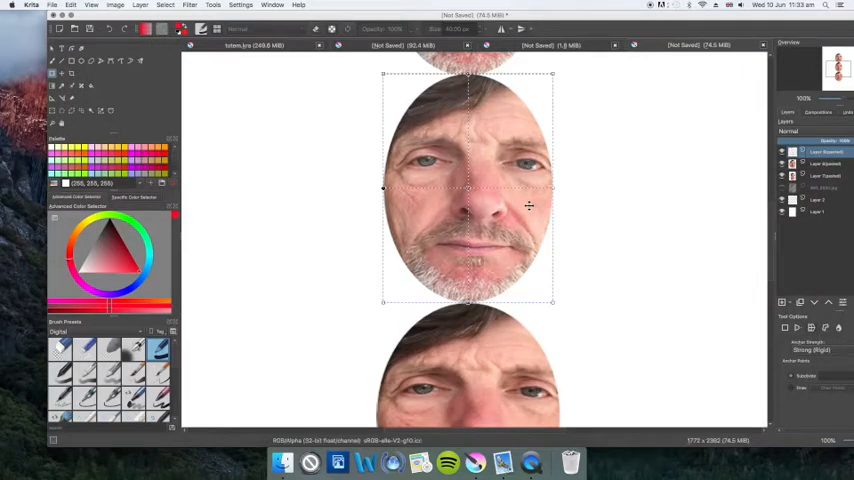
mouse_move(241, 190)
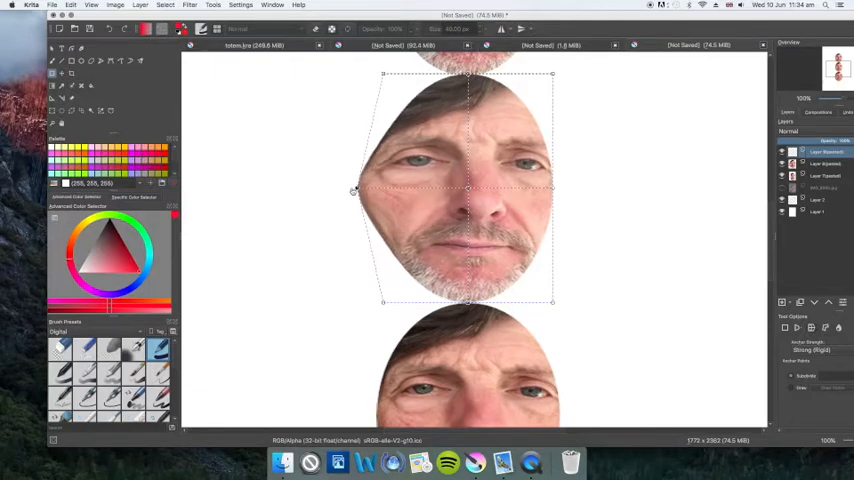
Warp one face's sides into a pointed diamond, then flare another face's four corners outward.
drag(355, 190, 340, 188)
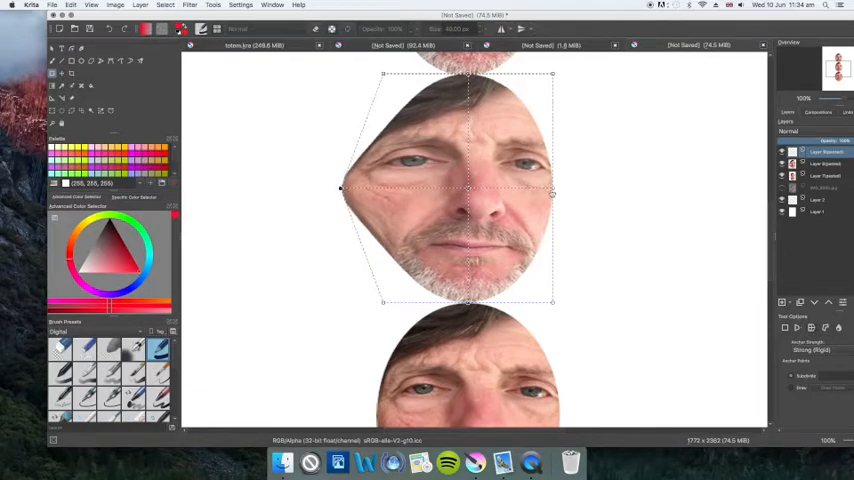
drag(551, 188, 597, 188)
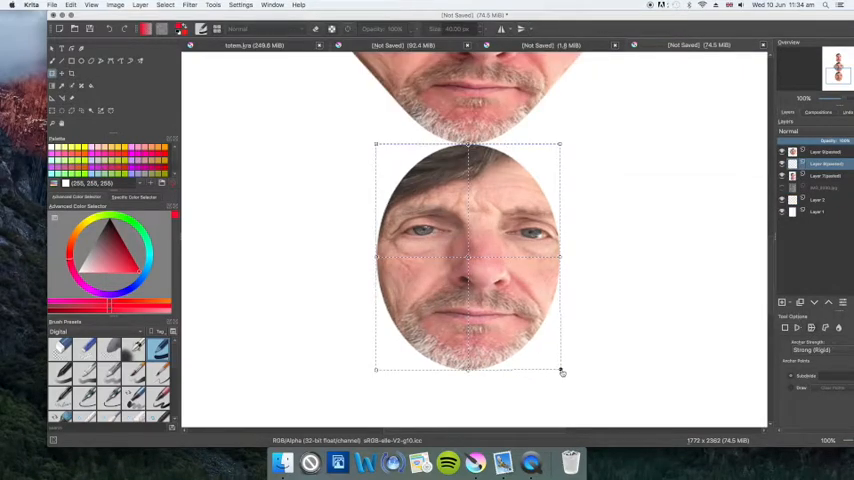
drag(560, 370, 600, 397)
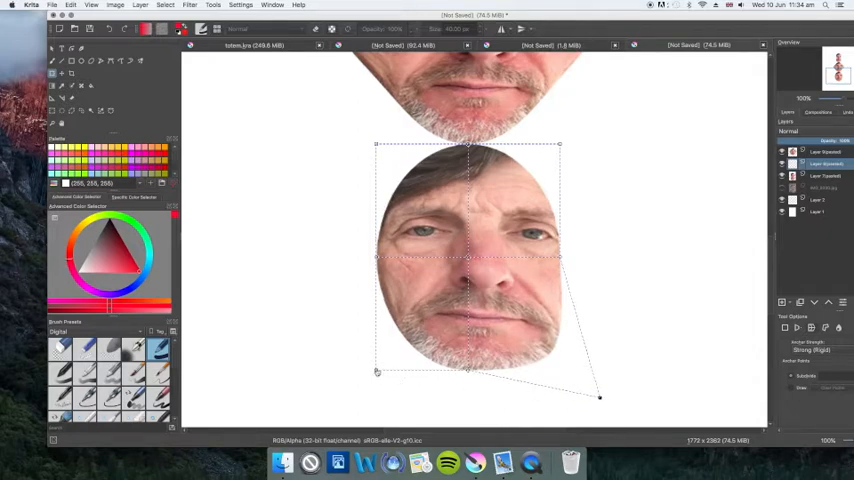
drag(376, 371, 337, 385)
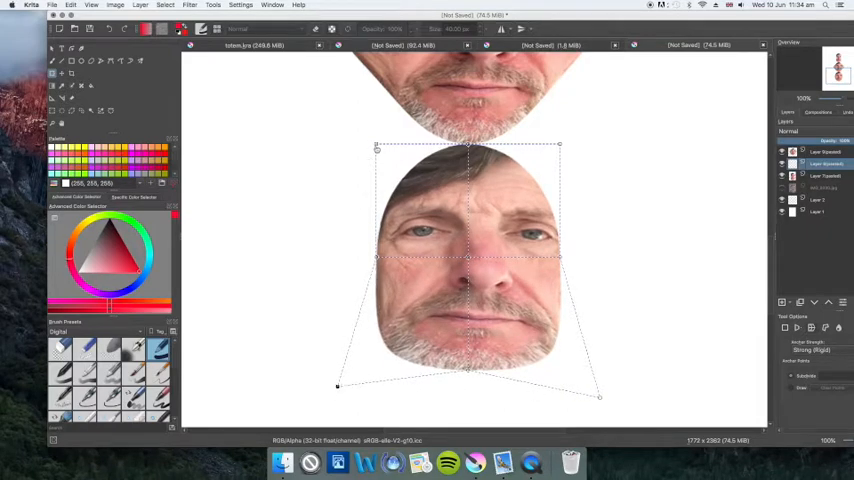
drag(376, 146, 349, 111)
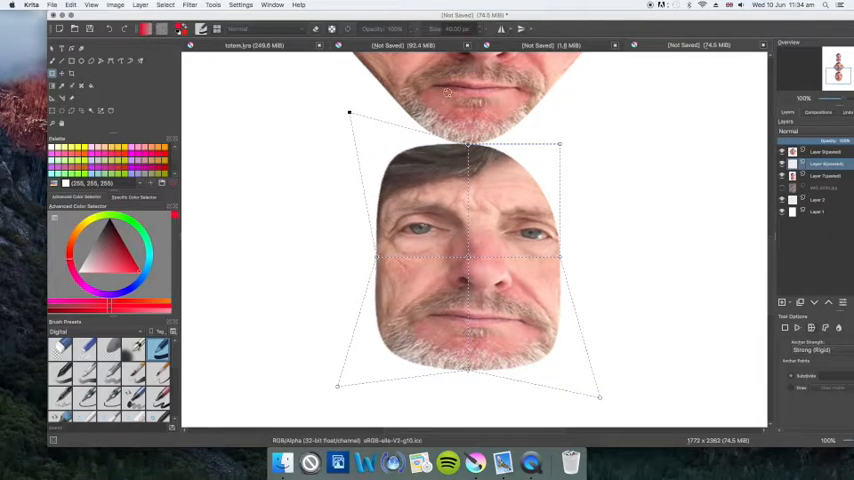
drag(559, 143, 586, 113)
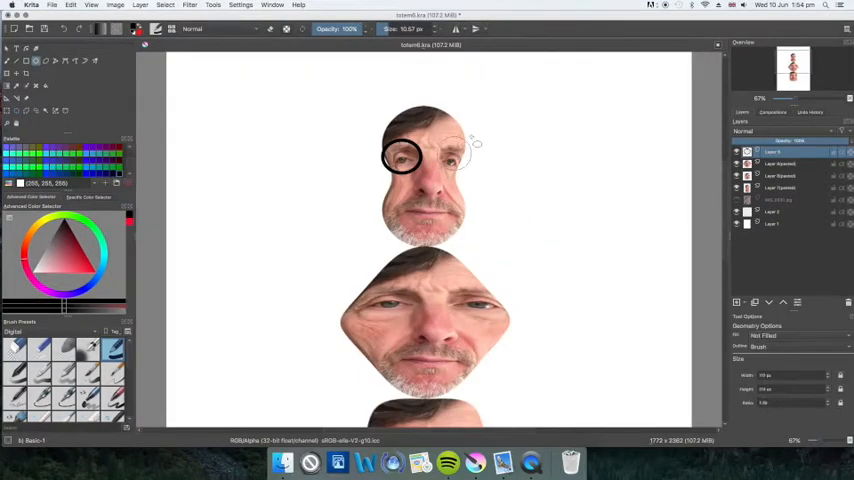
Draw a circle around the top face's eye, plus a yellow diamond and cream mouth rectangle.
drag(455, 150, 455, 150)
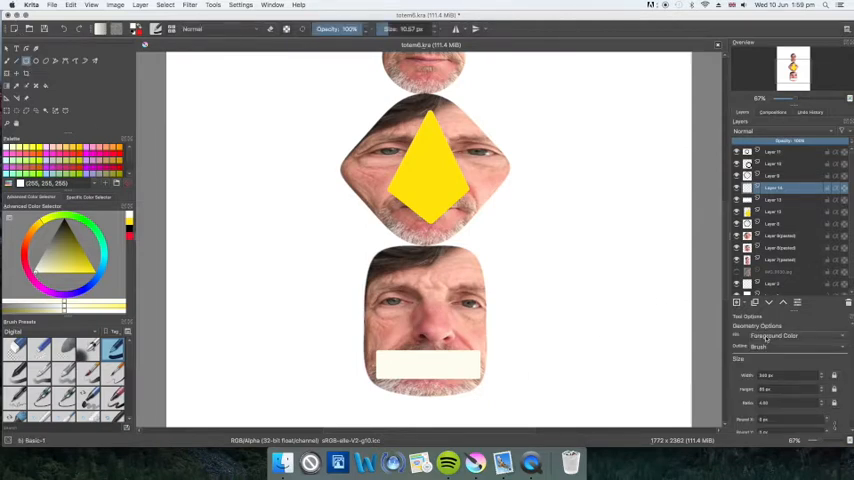
click(790, 335)
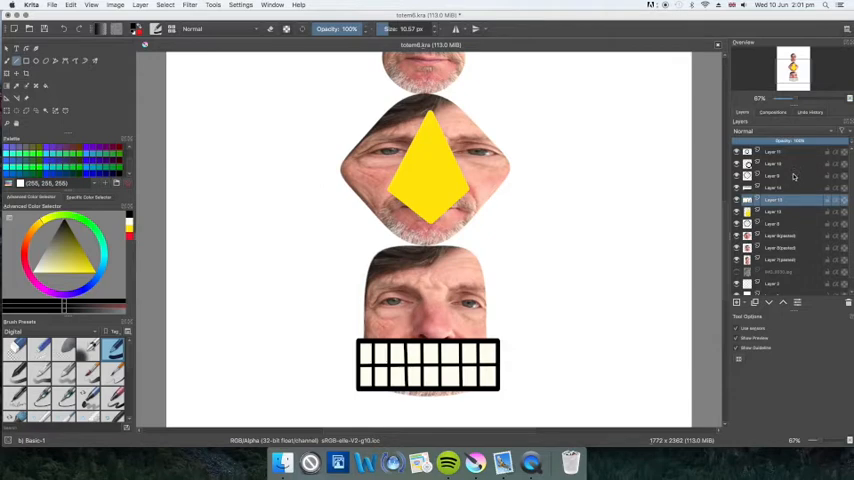
Select the yellow diamond's layer in the layer stack.
click(775, 211)
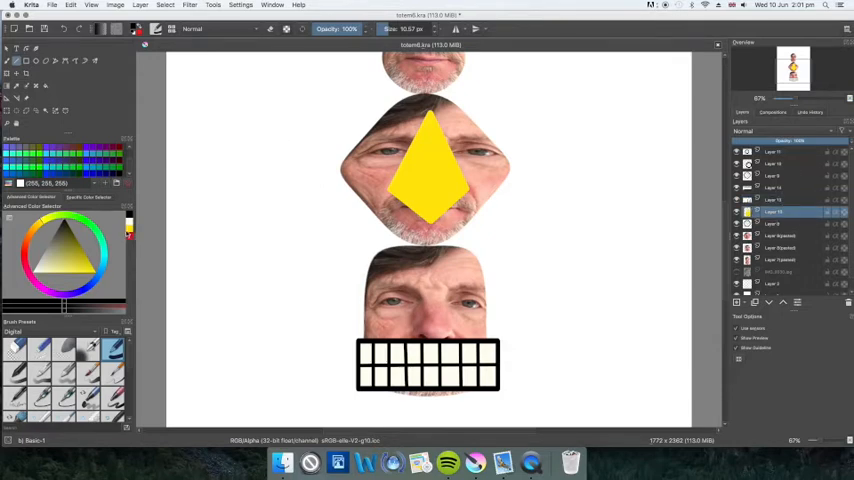